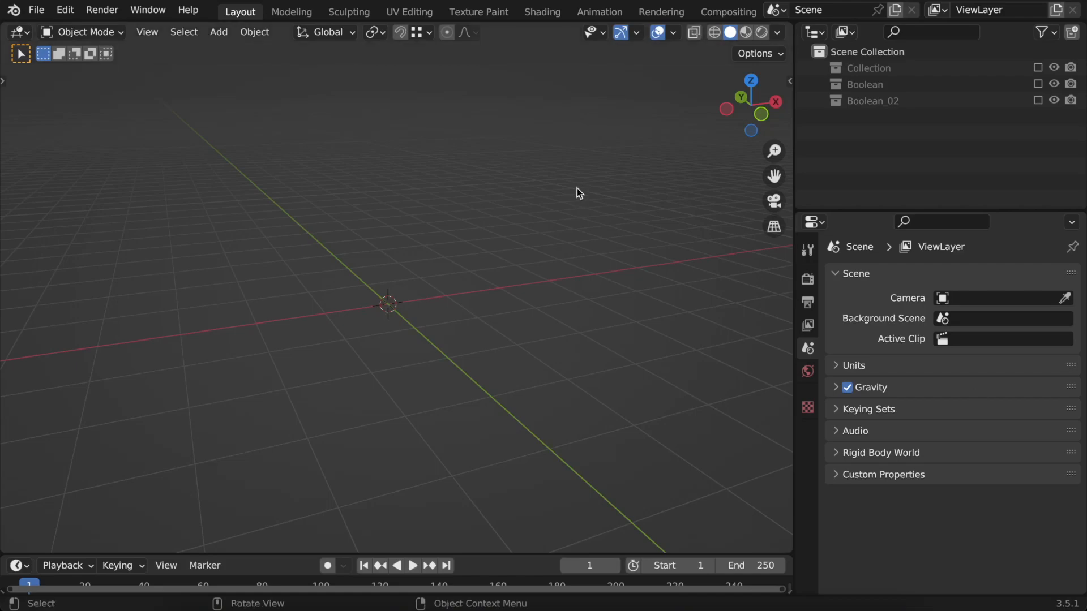
mouse_move(366, 232)
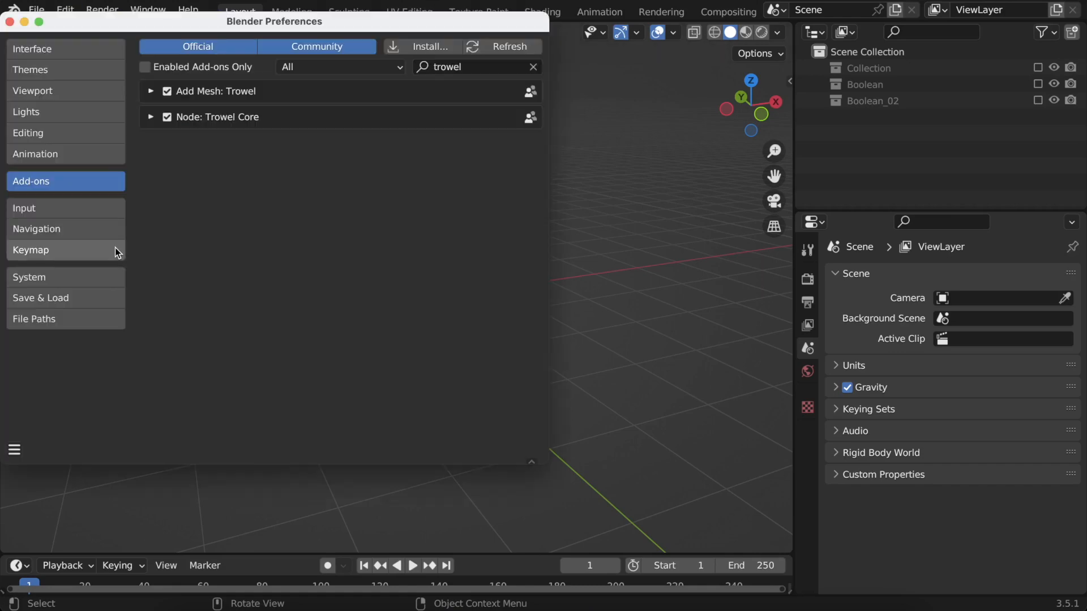
mouse_move(367, 111)
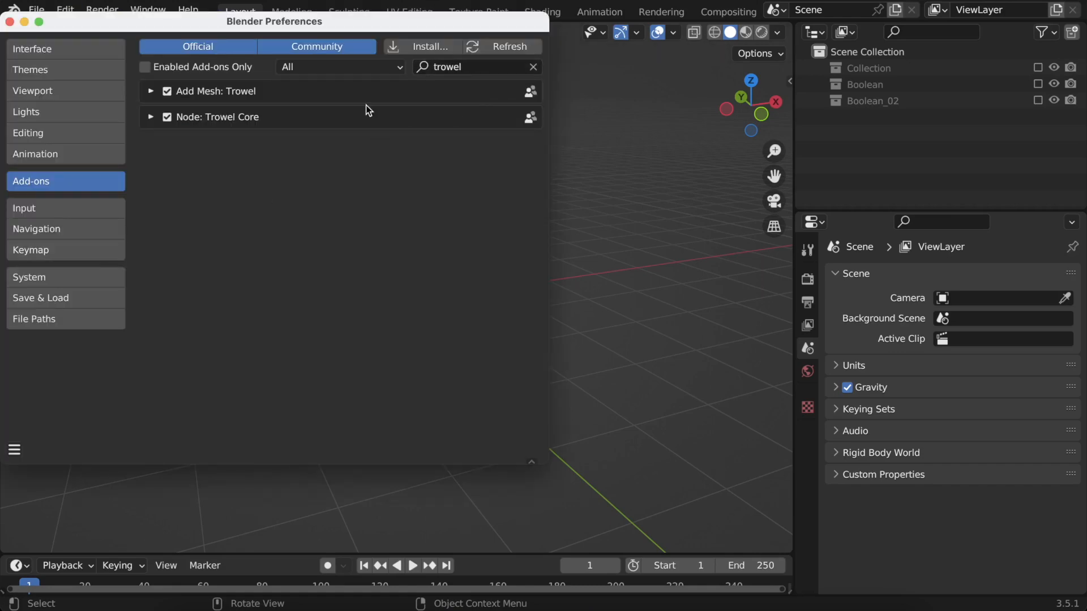
Step: Show the Trowel sidebar panel and list its United States brick types
type("wran")
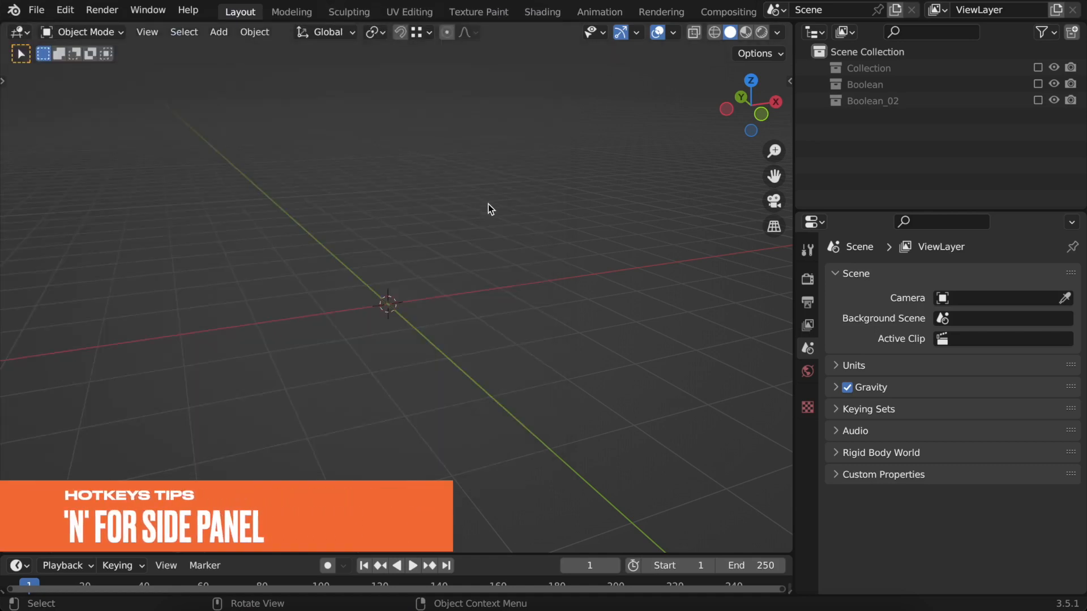
key("N")
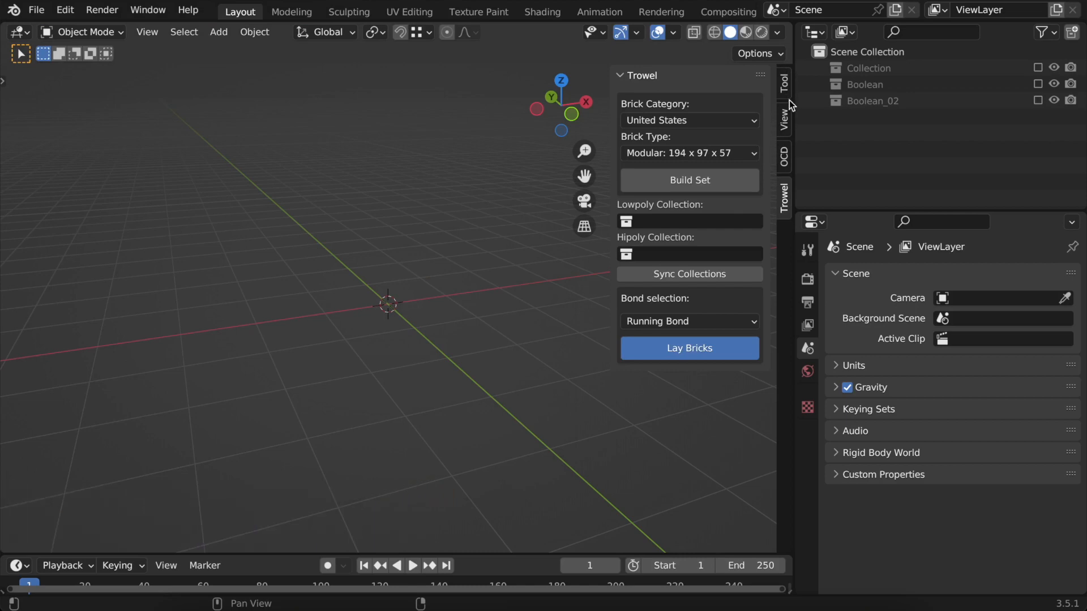
mouse_move(788, 230)
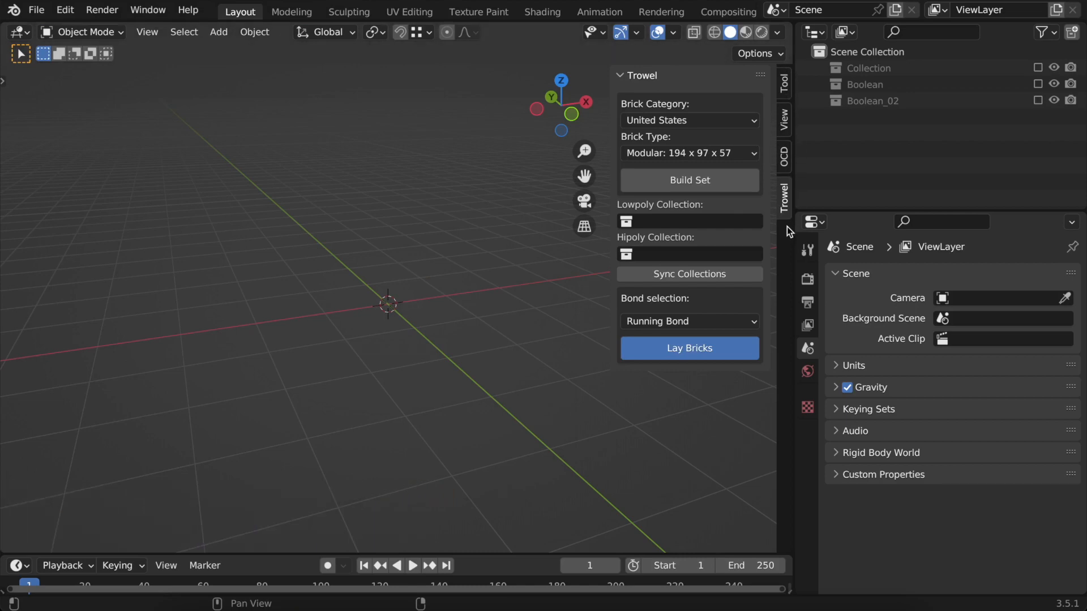
left_click(689, 120)
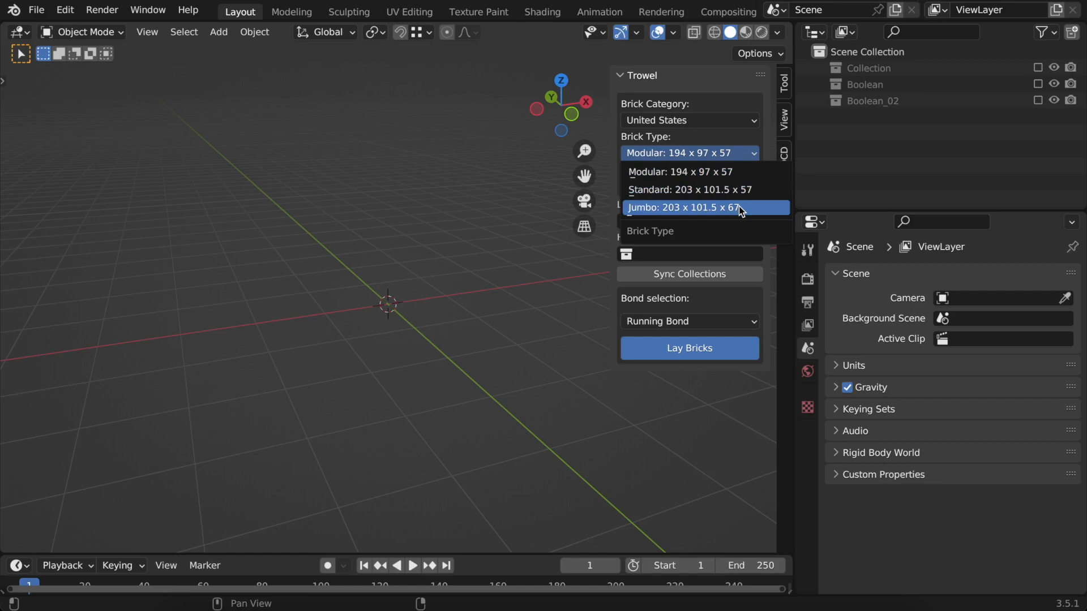
Step: Build the Standard 203 x 101.5 x 57 brick set and inspect its three-quarter pieces
left_click(691, 190)
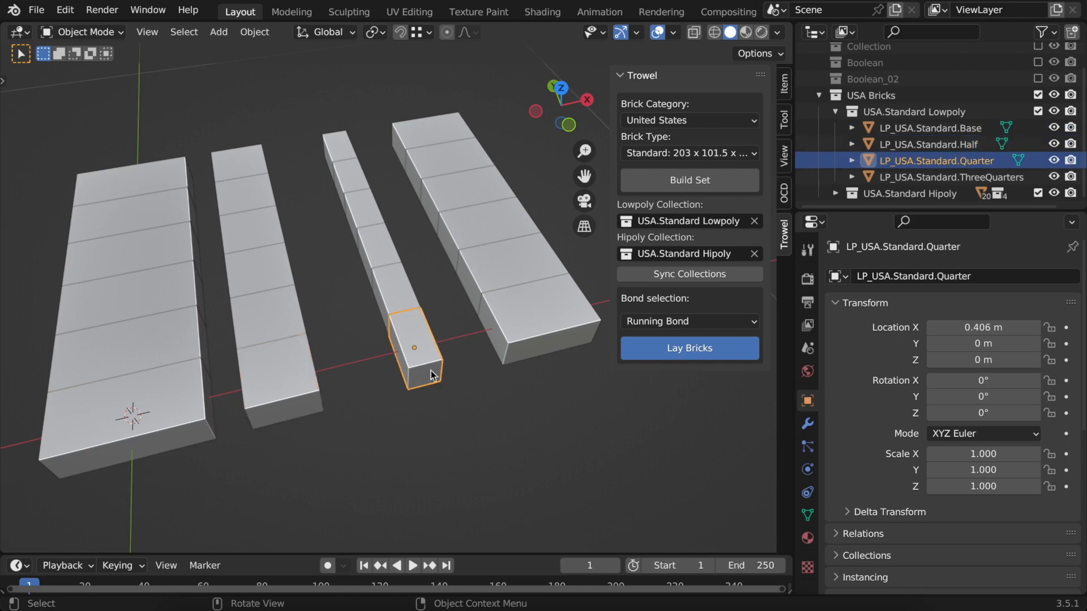
left_click(536, 317)
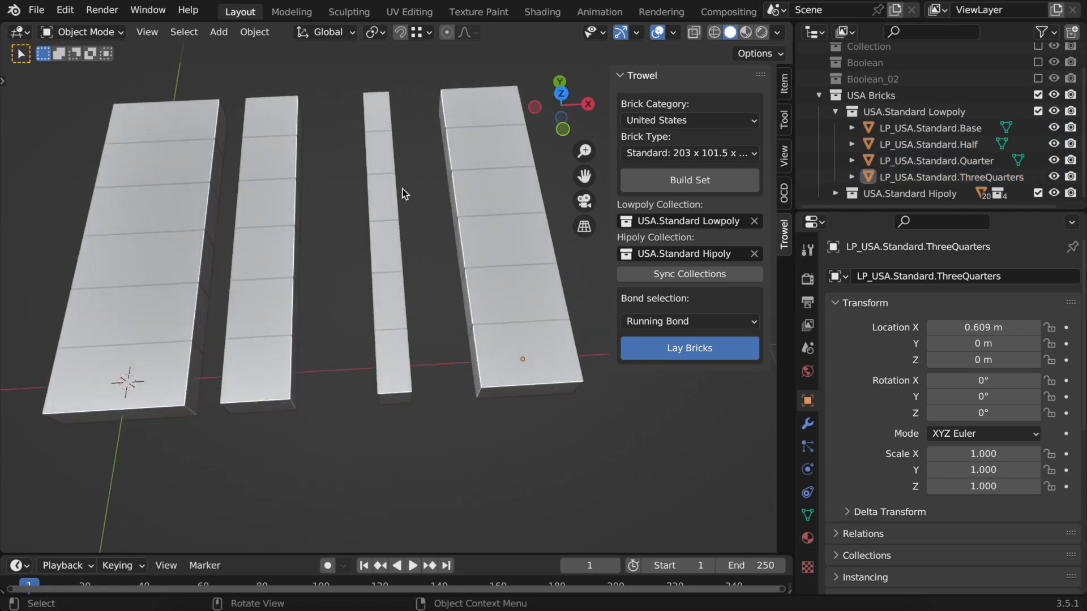
mouse_move(83, 104)
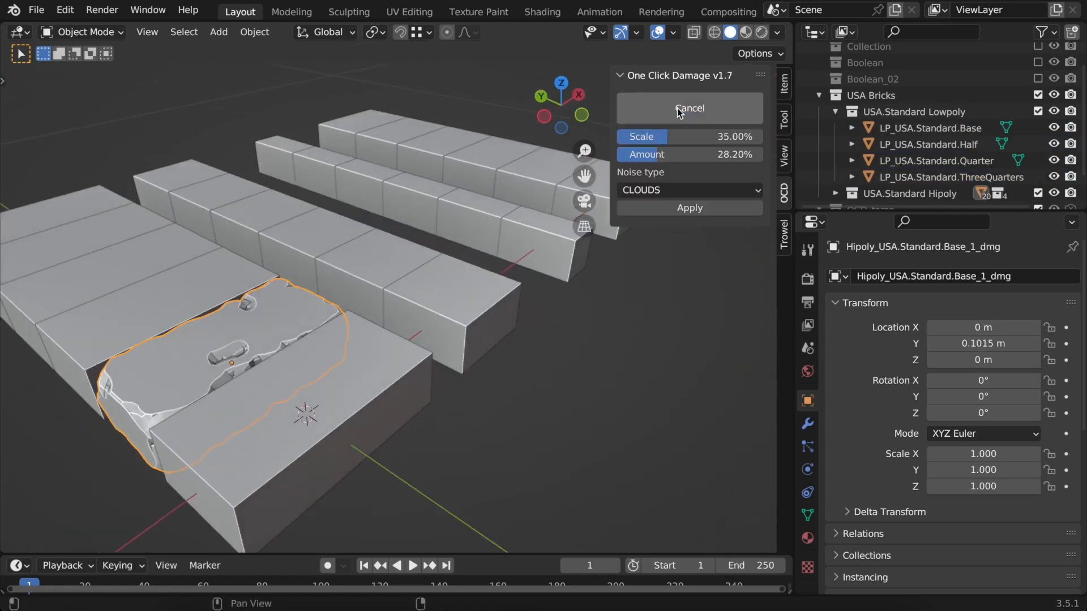
Step: Discard the damage preview and apply Make Damage to the selected hipoly bricks
left_click(689, 108)
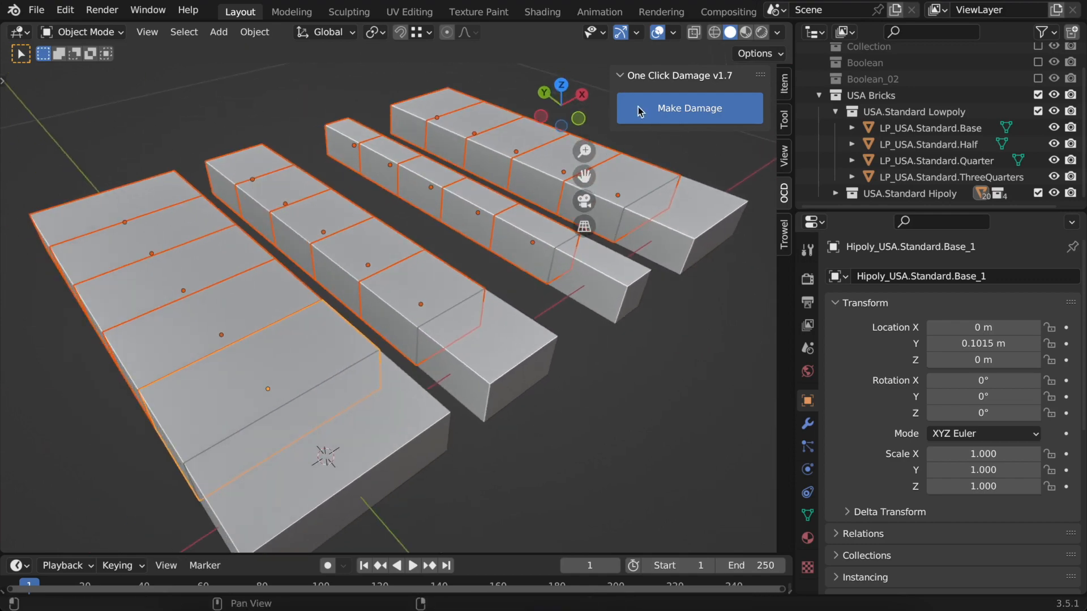
left_click(689, 109)
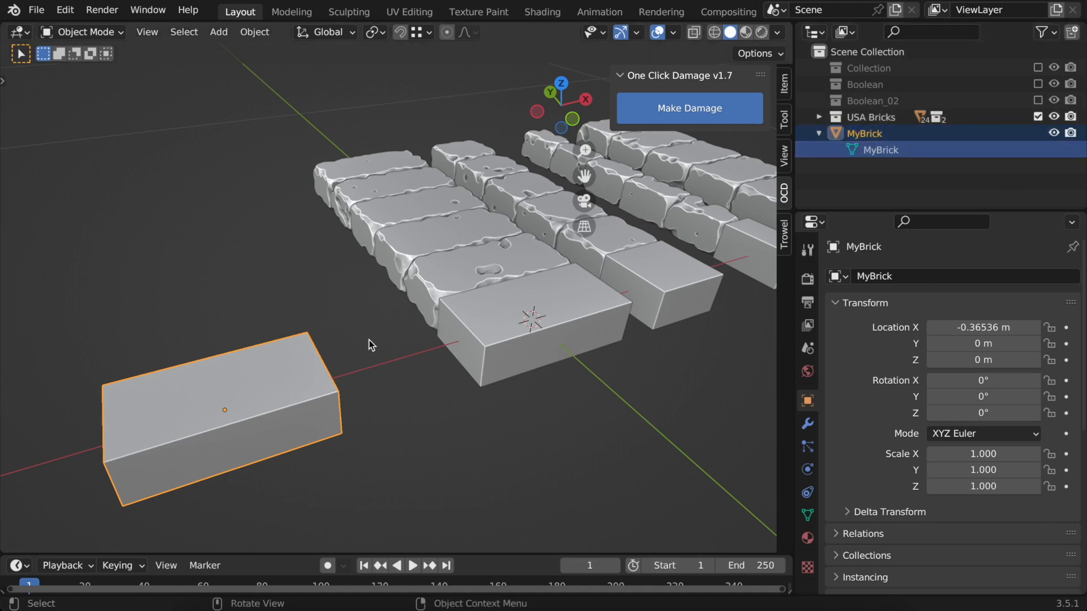
Step: Isolate MyBrick, build a brick set from it, and browse the Custom Bricks collection
key("Tab")
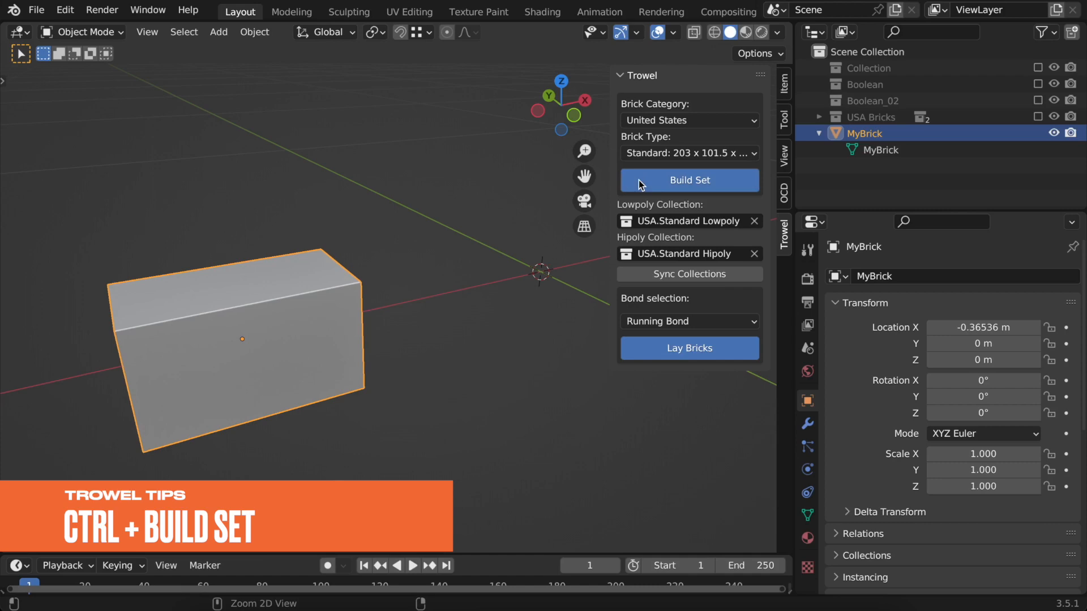
left_click(689, 180)
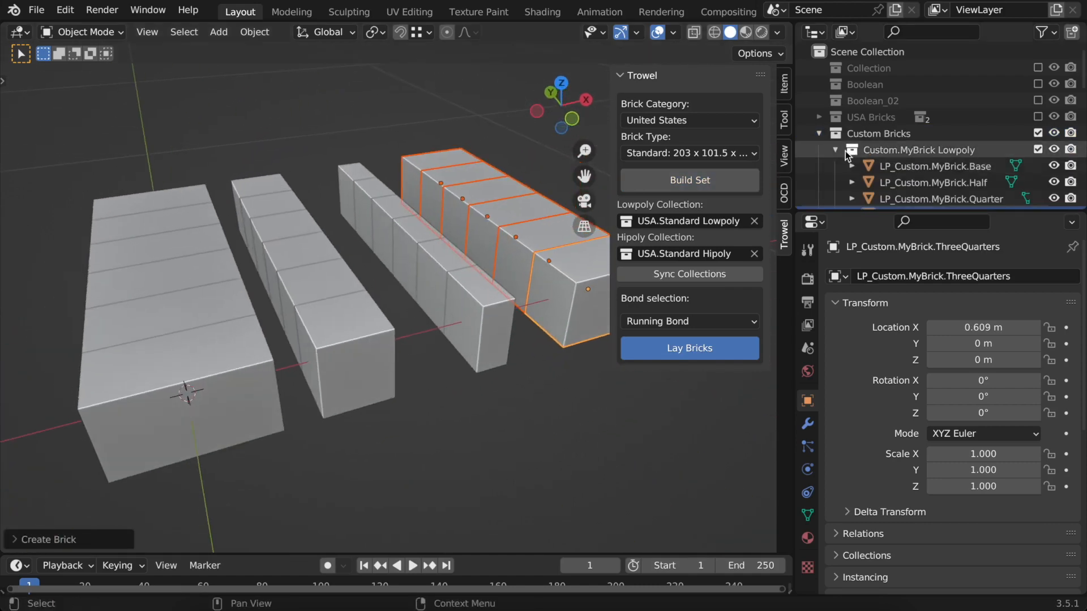
left_click(833, 150)
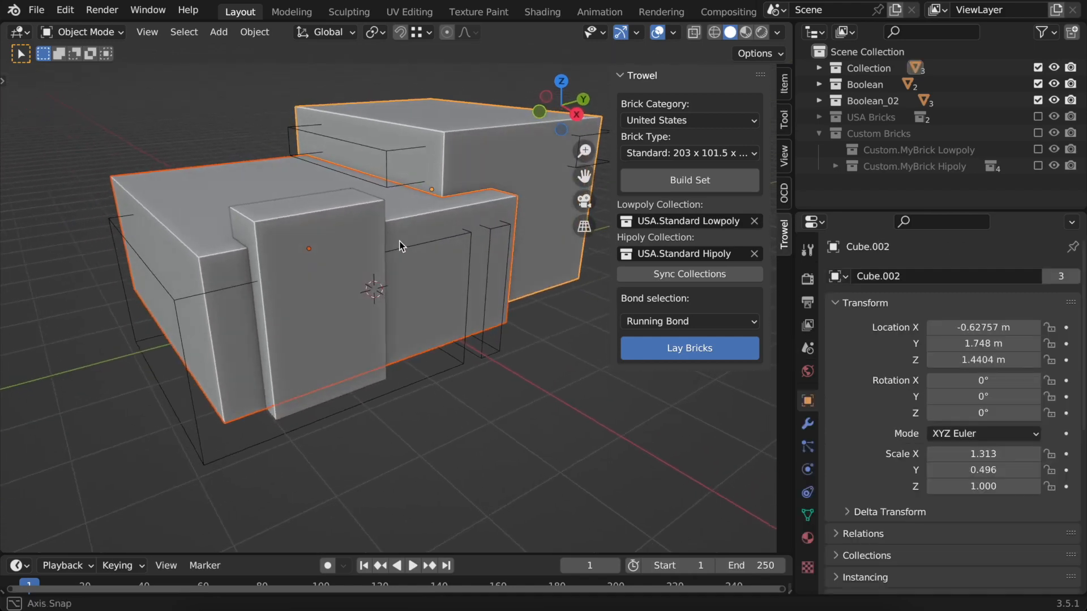
Step: Pick Running Bond as the bond pattern and enable the USA Bricks collections
left_click(689, 321)
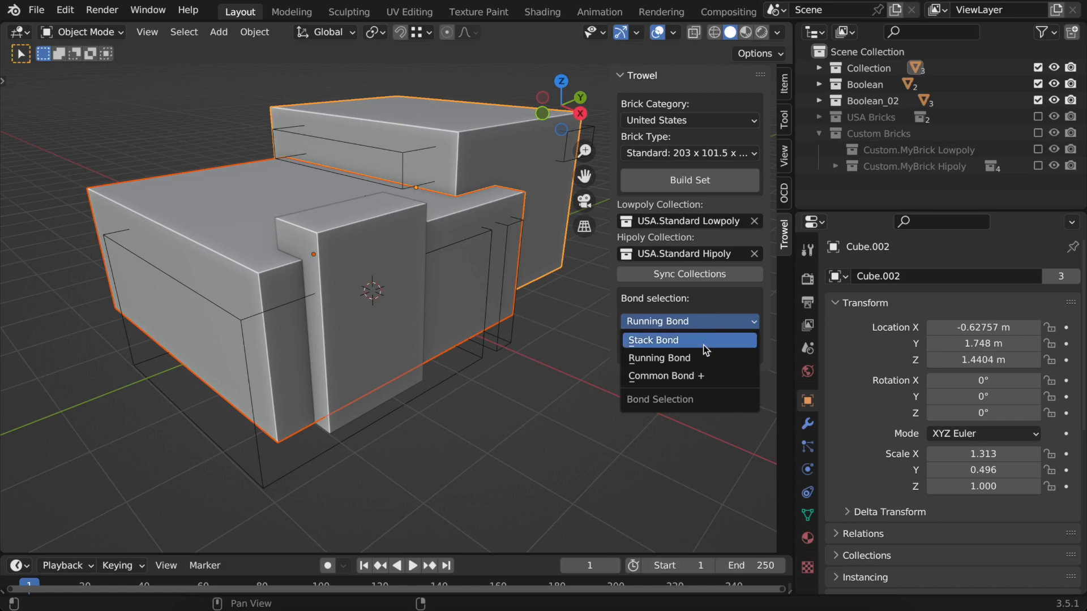
left_click(659, 359)
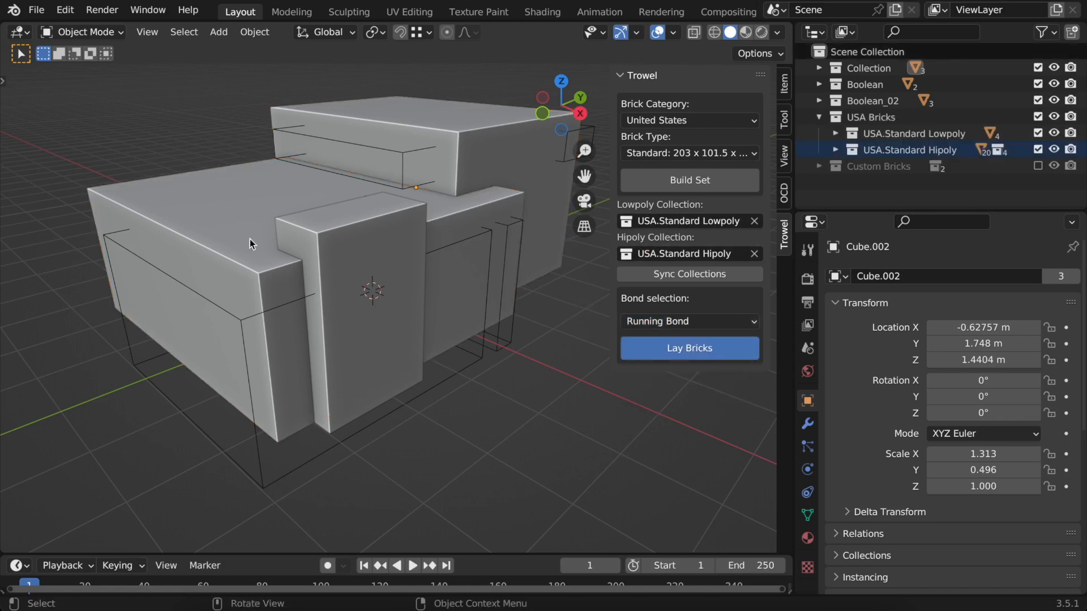
left_click(689, 348)
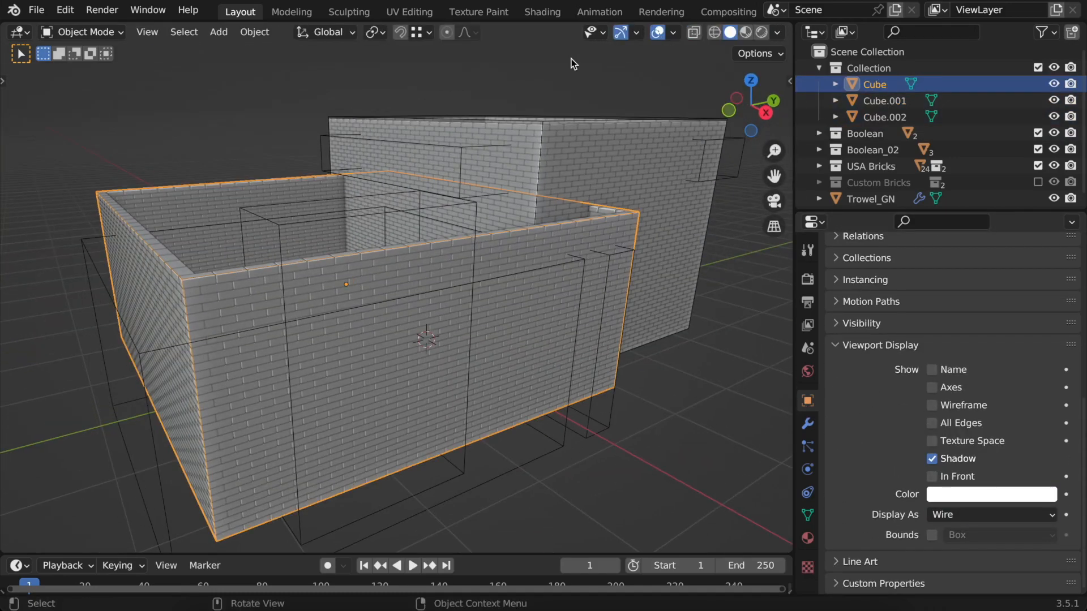
Step: Select the first house block, Cube, to display its volume as wireframe
left_click(632, 12)
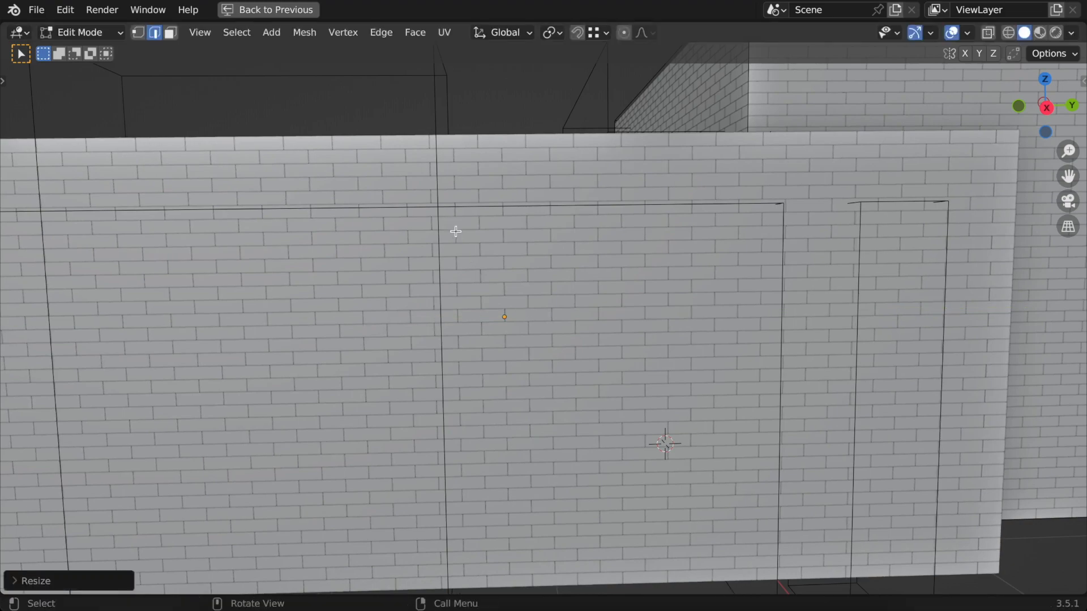
Step: Scale the selected wall faces so the brick walls end cleanly, then exit Edit Mode
key("s")
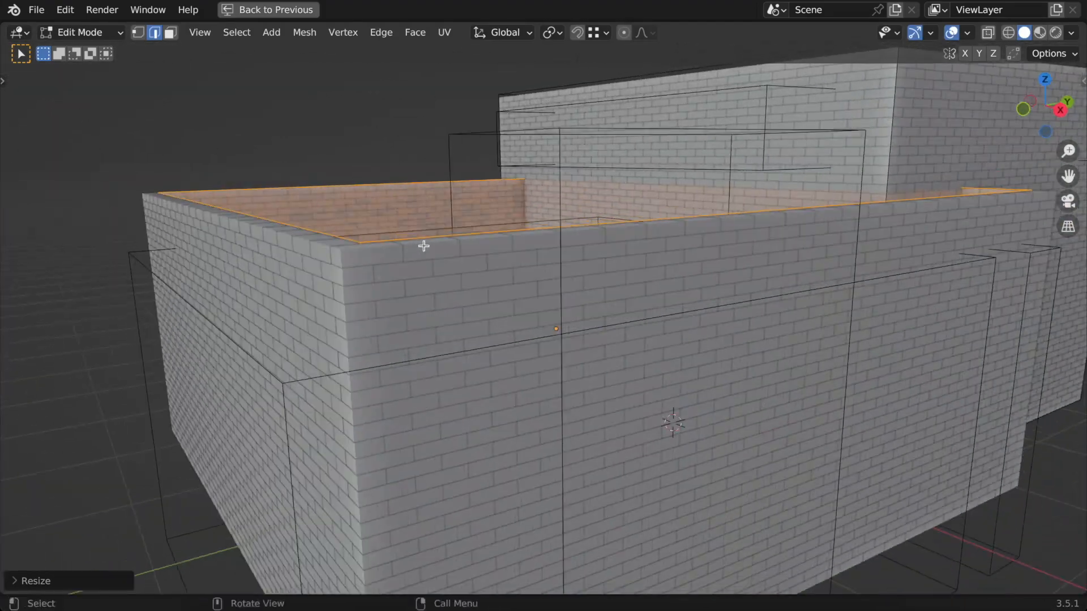
key("Tab")
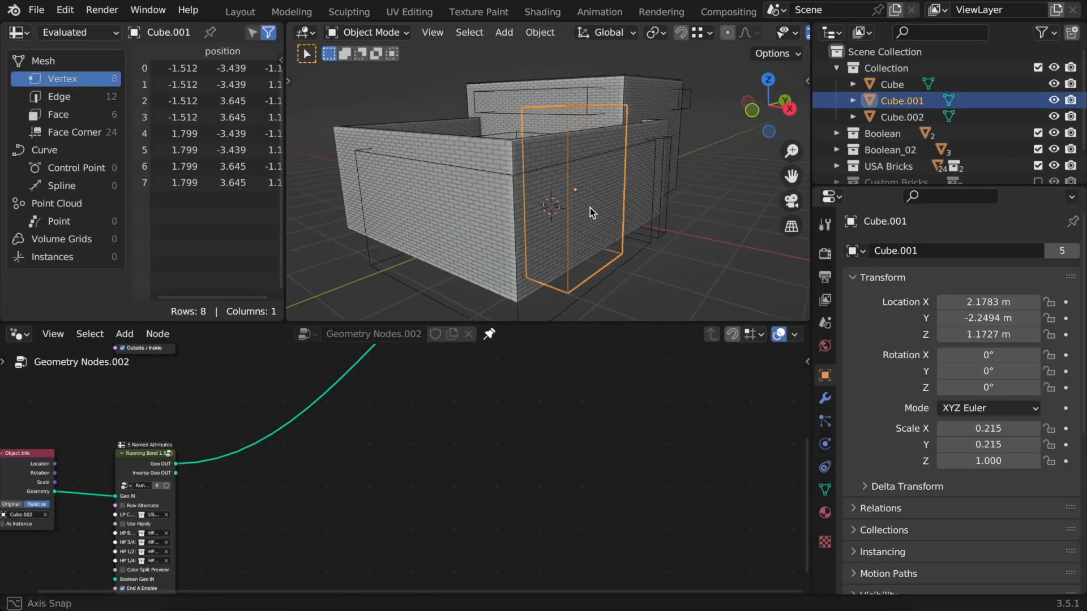
Step: Drag Cube.001 from the Outliner into the node tree as an Object Info node
left_click_drag(589, 212, 548, 208)
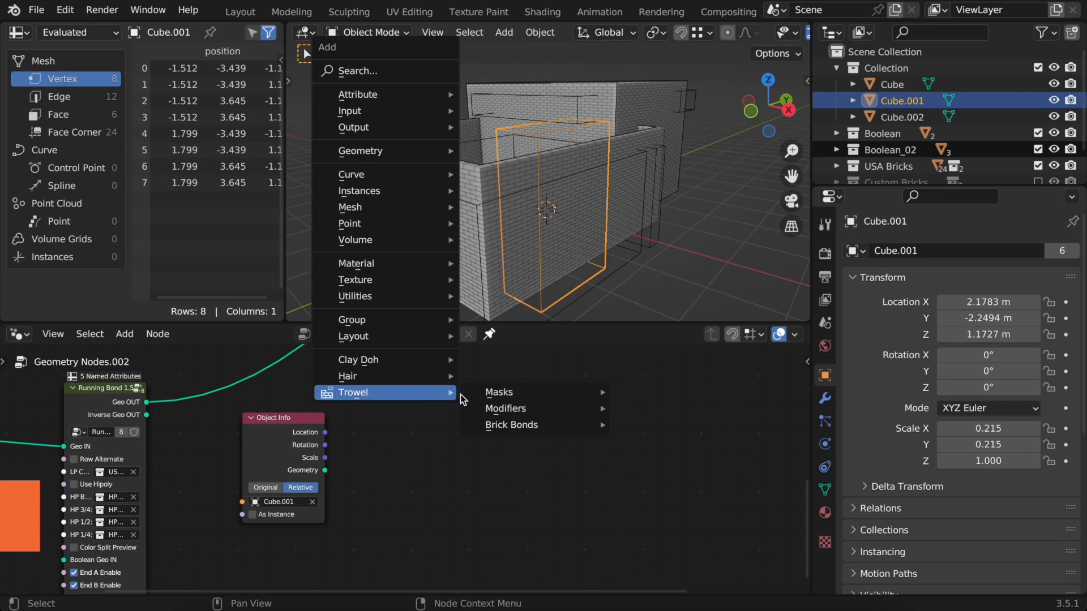
mouse_move(511, 425)
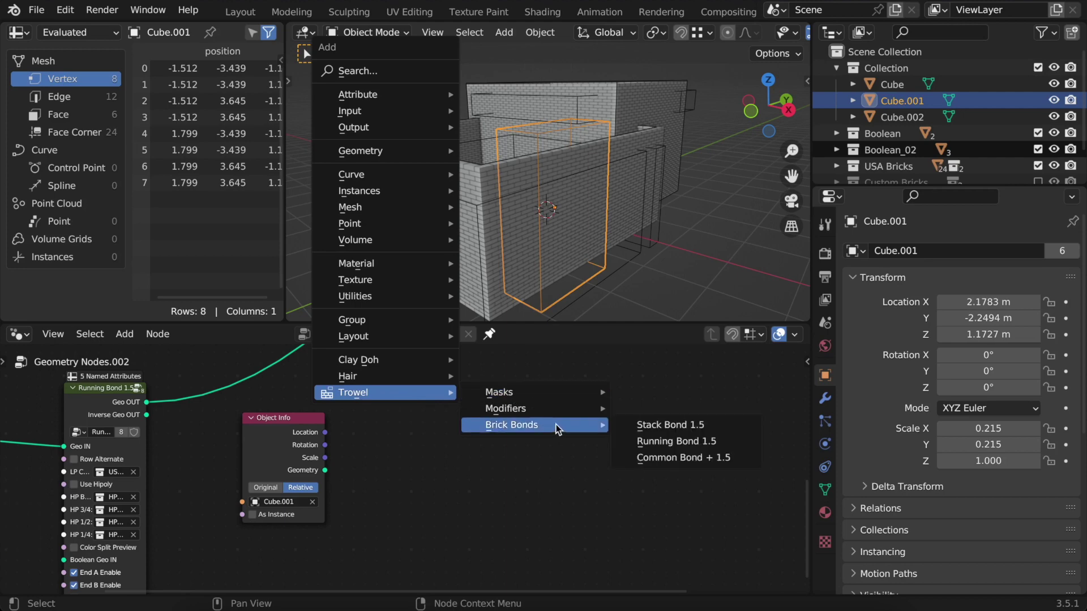
mouse_move(546, 393)
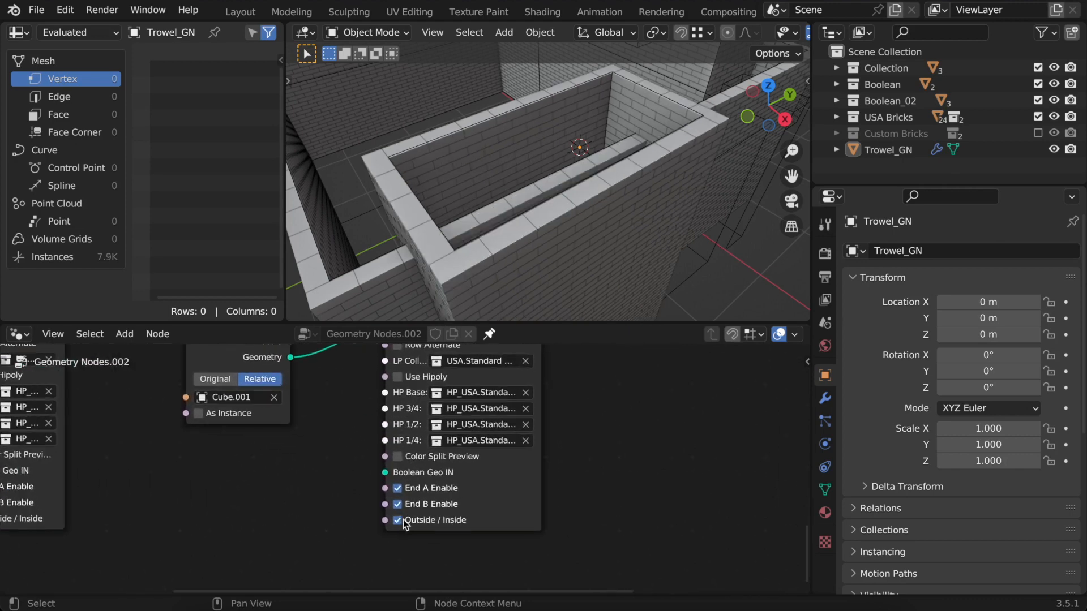
Step: Toggle the Outside / Inside option on Cube.001's Running Bond node
left_click(397, 520)
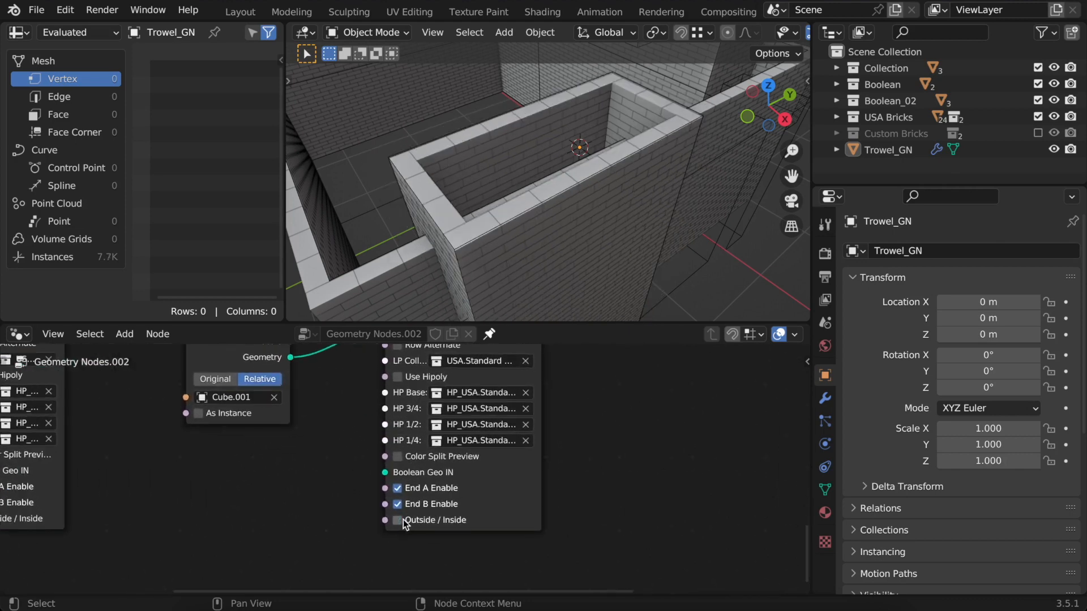
left_click(397, 520)
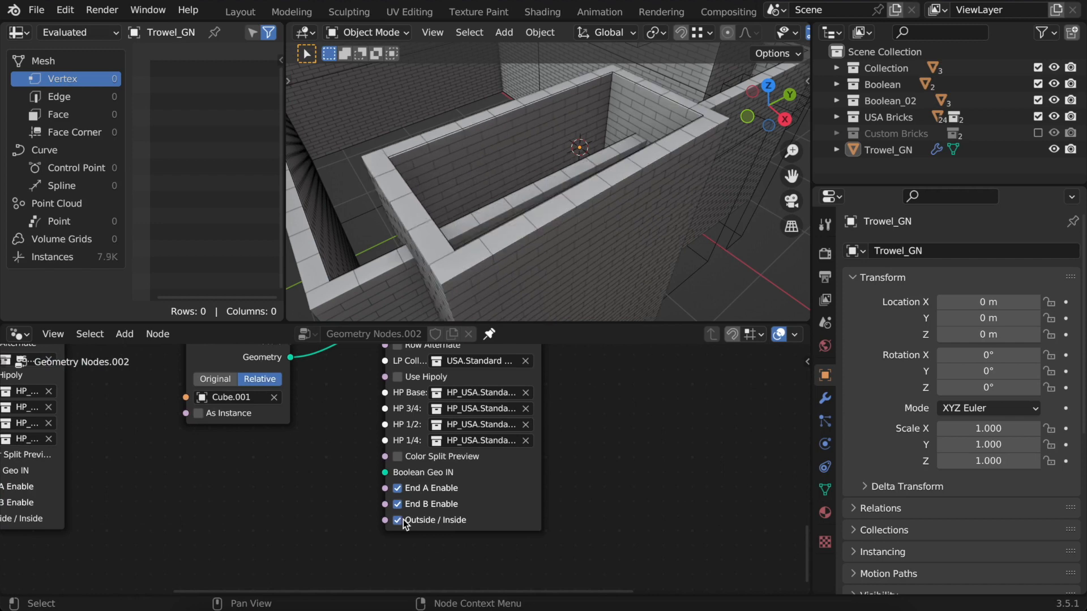
Step: Link a Relative Boolean Collection Info node to Boolean Geo IN and check the wall cuts
left_click(396, 520)
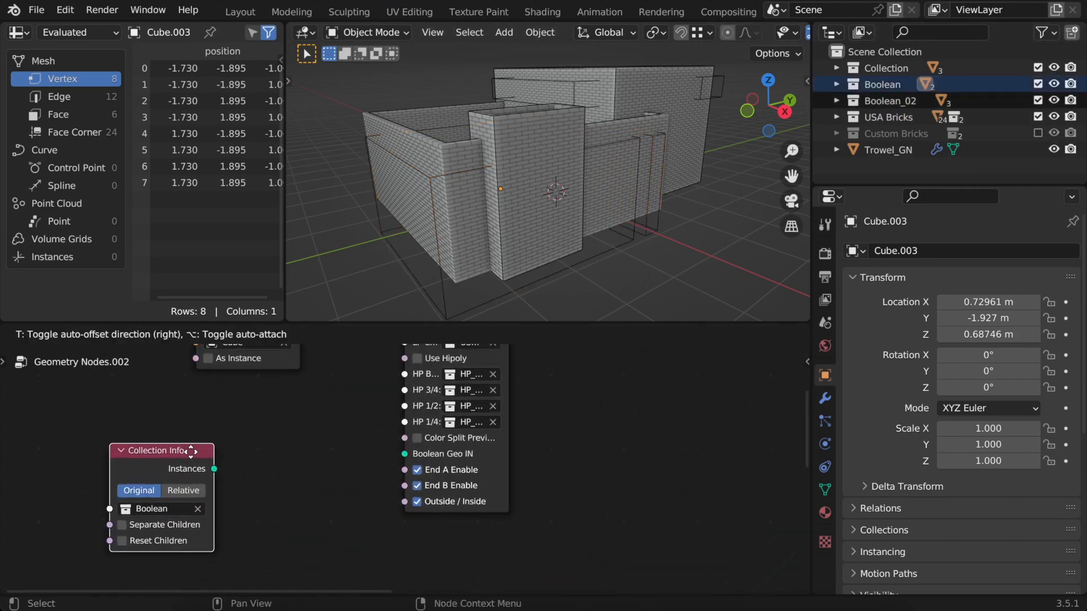
left_click(180, 488)
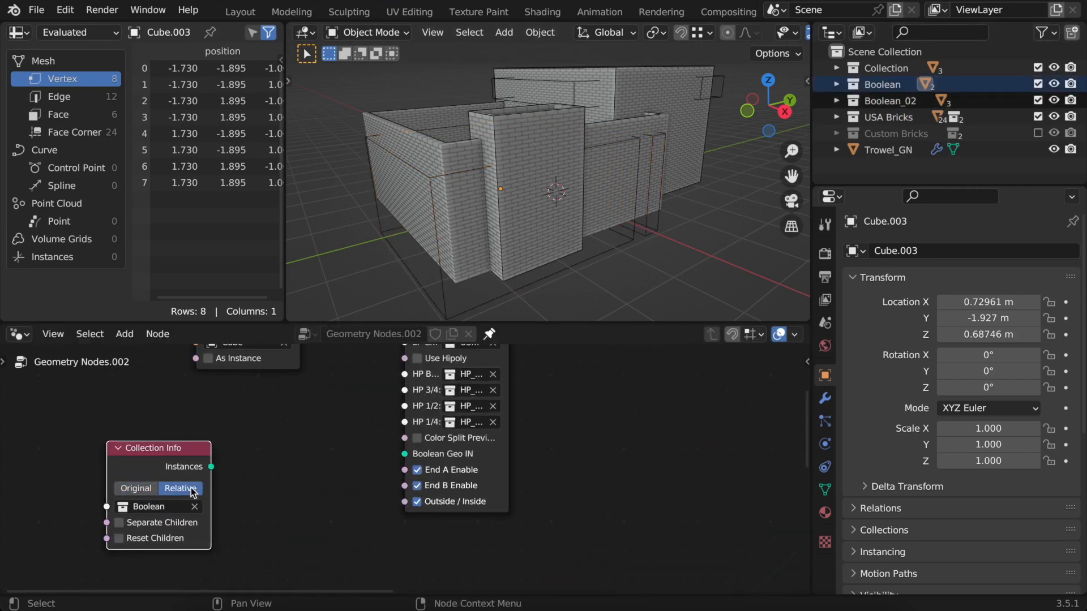
left_click_drag(210, 466, 389, 459)
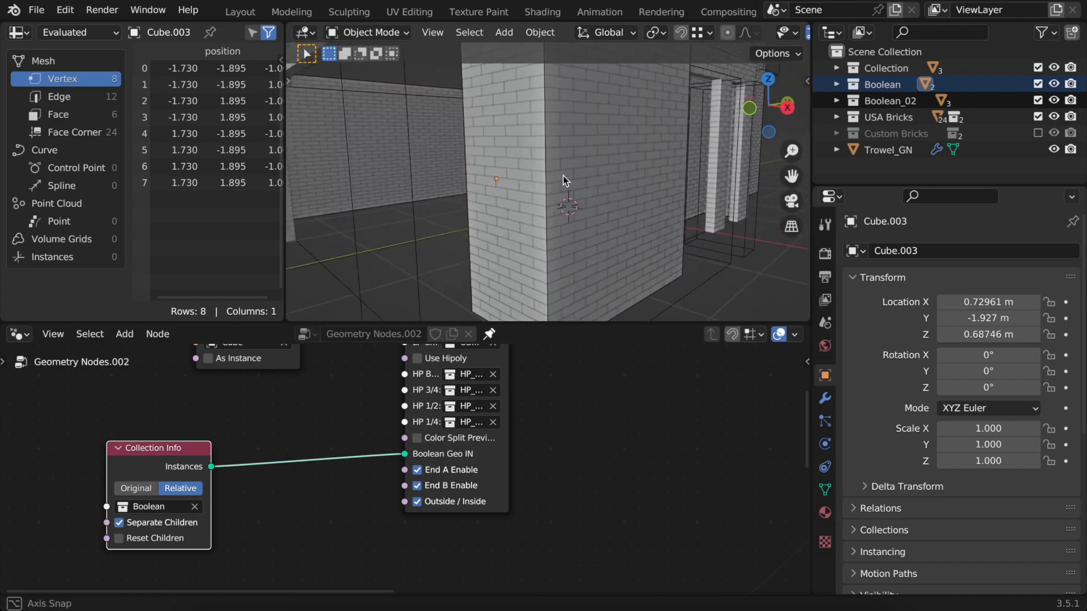
left_click_drag(565, 180, 587, 178)
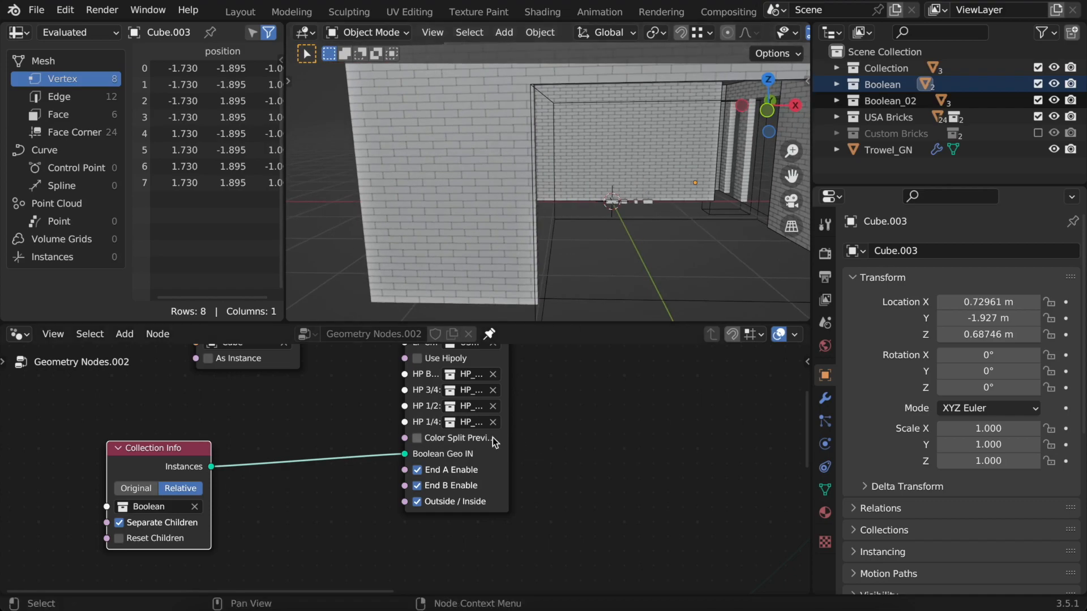
left_click(417, 438)
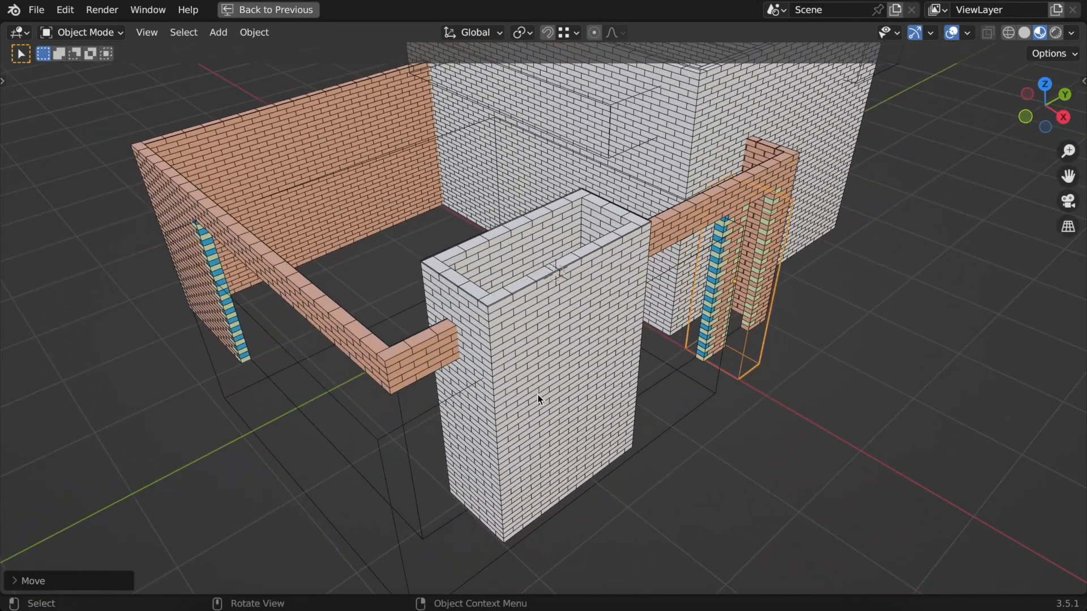
Step: Add a Join Geometry node to merge the Boolean collection with the Cube.001 cutter
left_click(1020, 35)
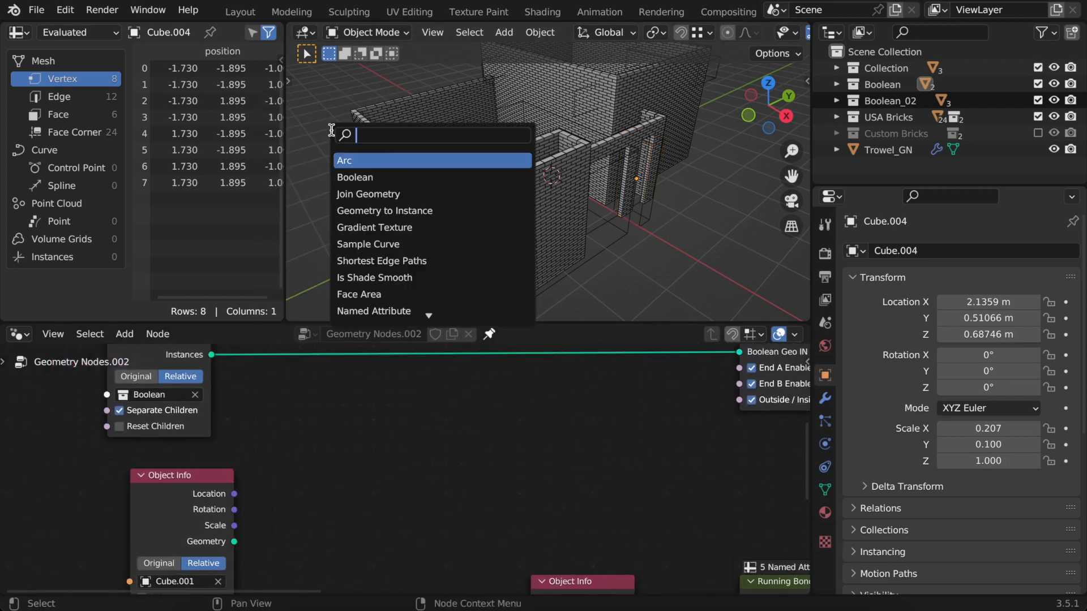
left_click(368, 194)
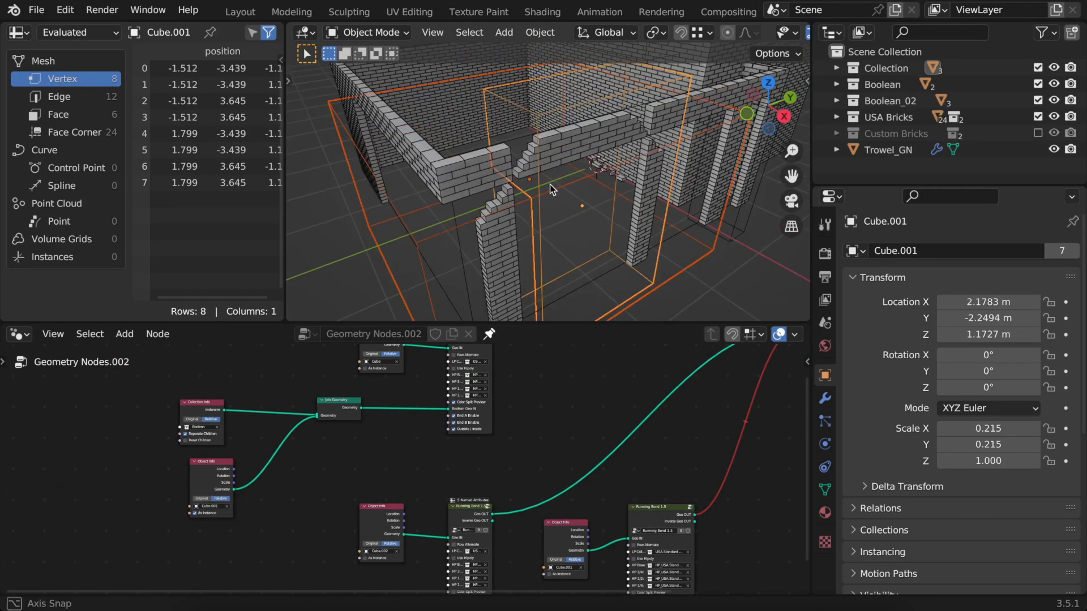
Step: Add a Mesh Boolean union feeding Boolean Geo IN, linking the collection and Cube.001 geometries
left_click_drag(551, 187, 572, 229)
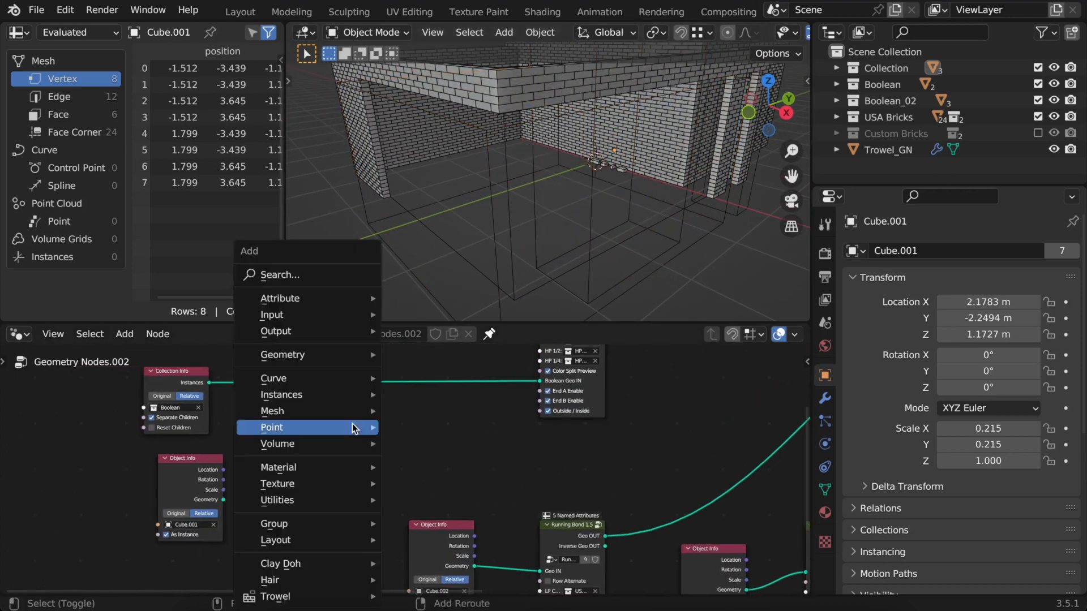
type("boole")
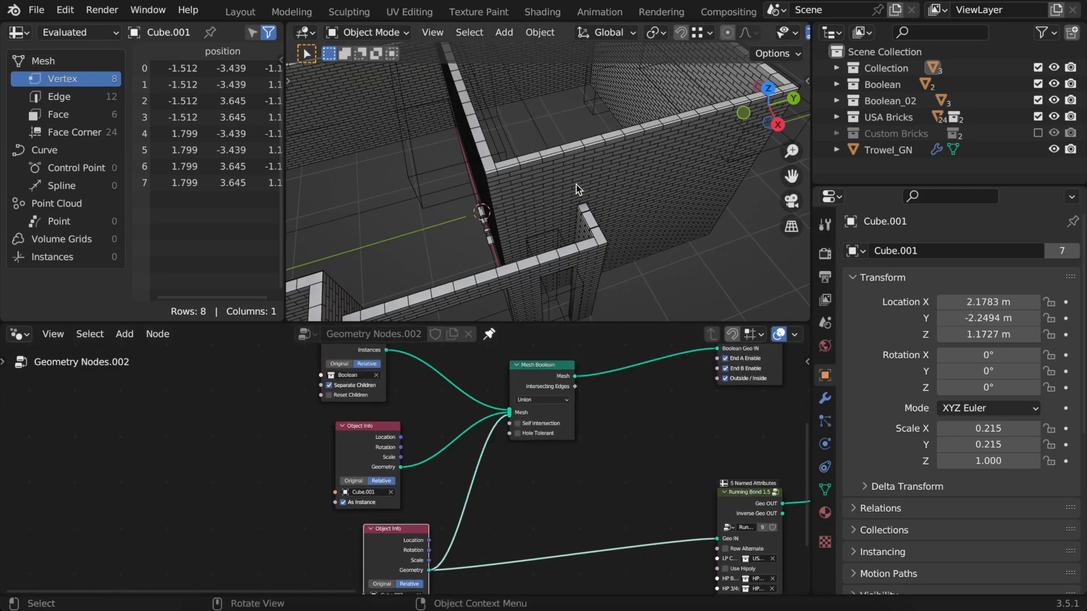
left_click_drag(578, 189, 571, 142)
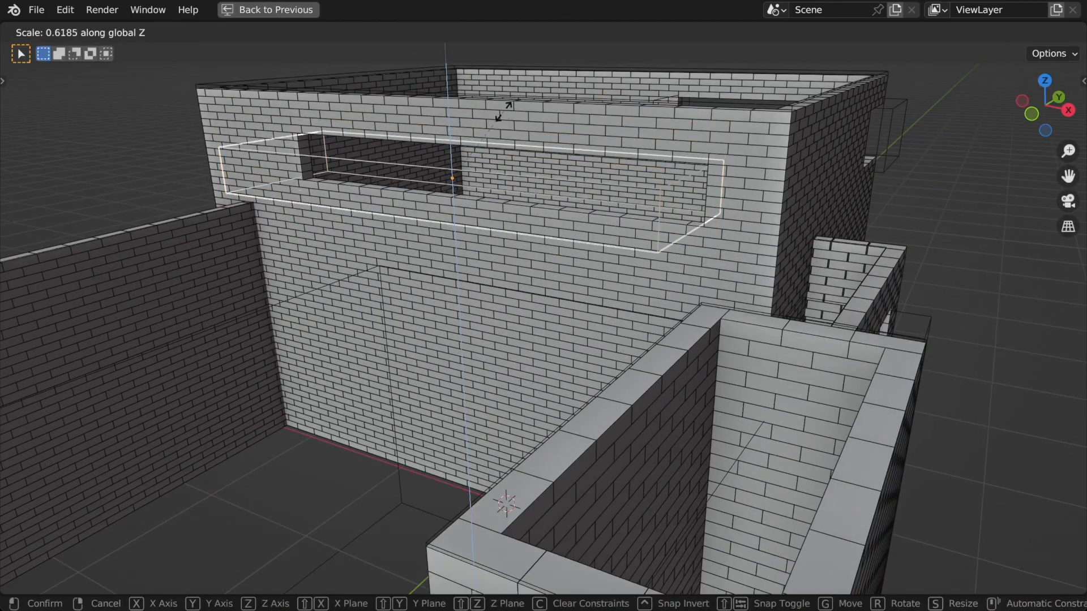
Step: Scale the upper window cutter shorter and finish editing its mesh
left_click(429, 172)
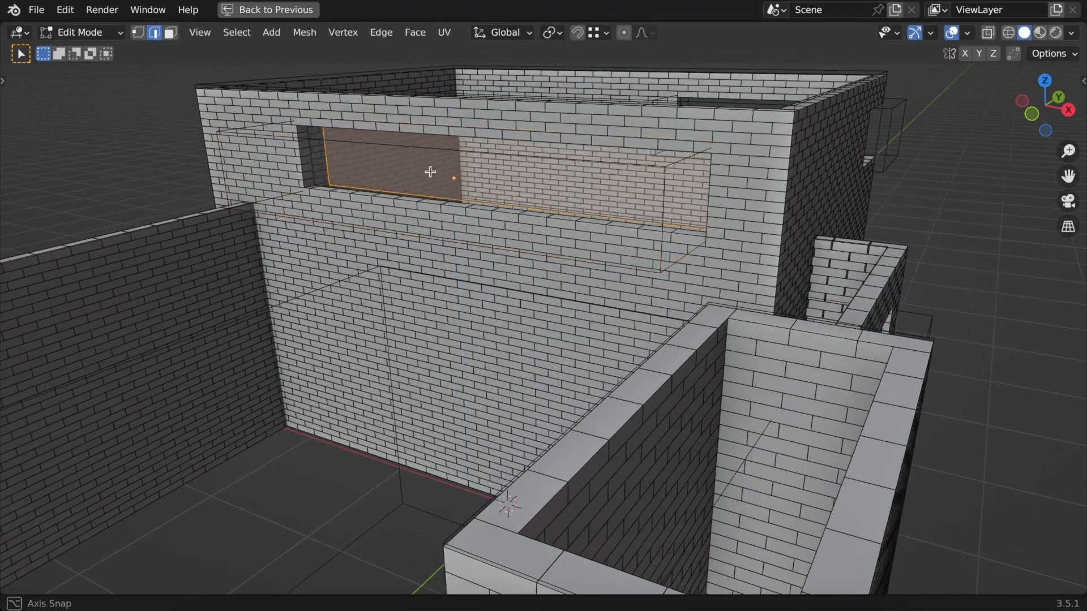
key("g")
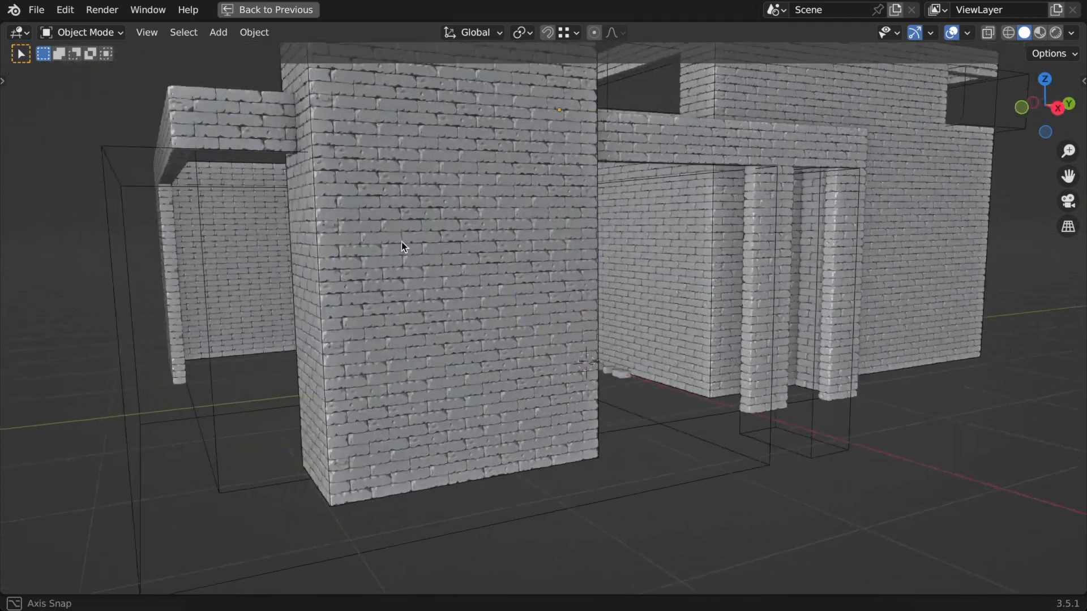
Step: Insert the 180-degree random rotation group between Join Geometry and Group Output, then inspect the bricks
left_click_drag(402, 247, 530, 245)
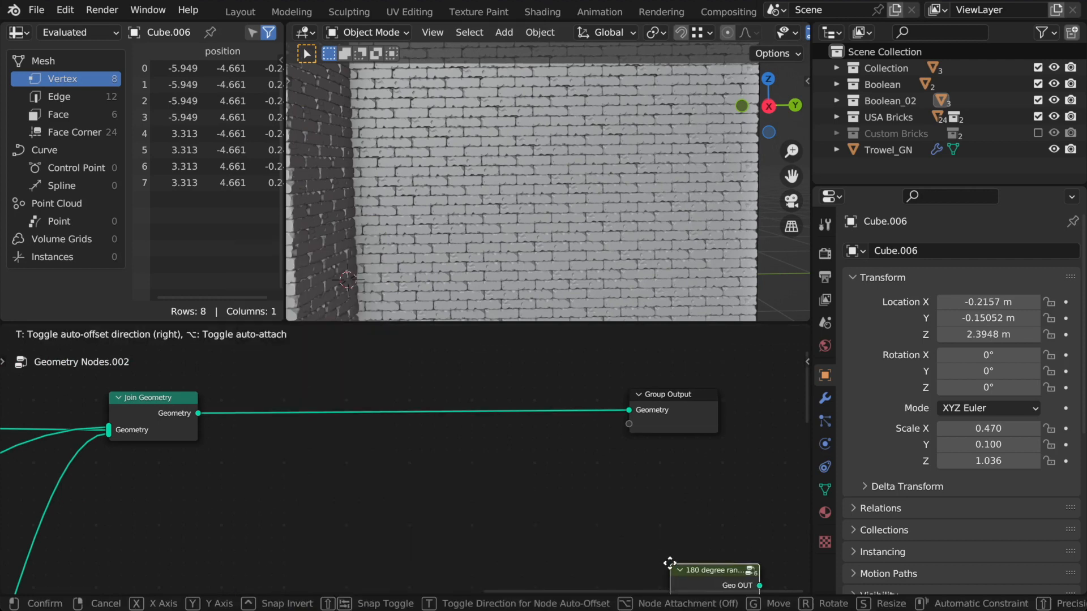
left_click(353, 415)
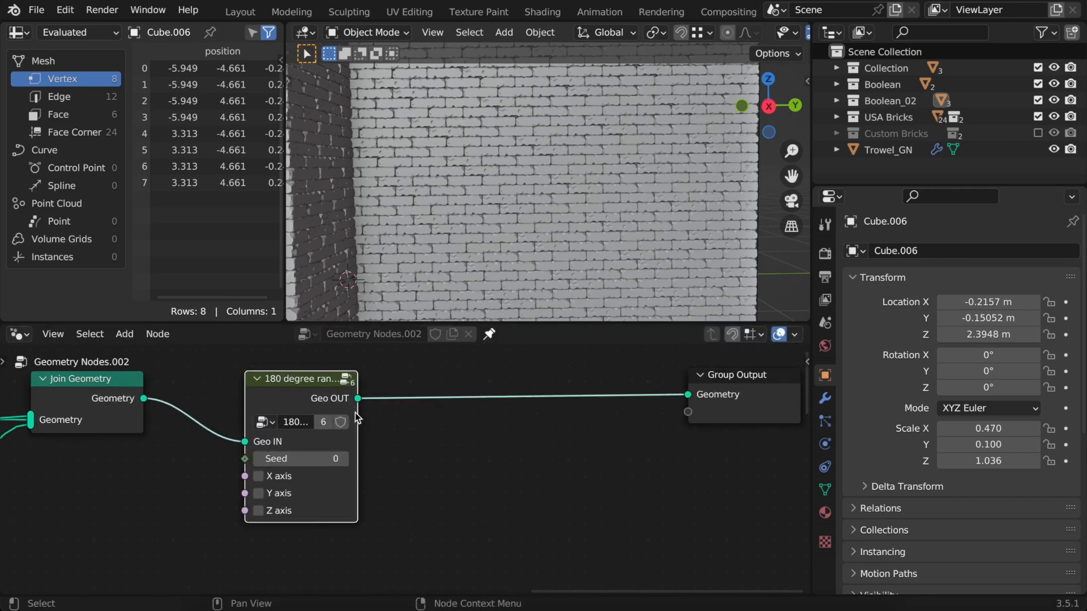
left_click(245, 476)
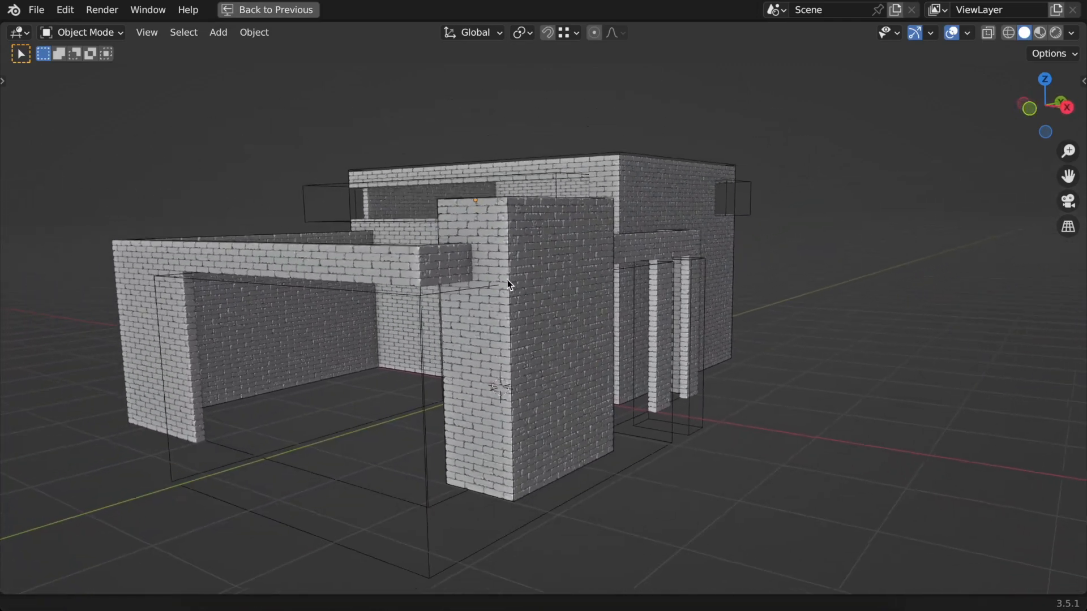
left_click_drag(509, 284, 521, 274)
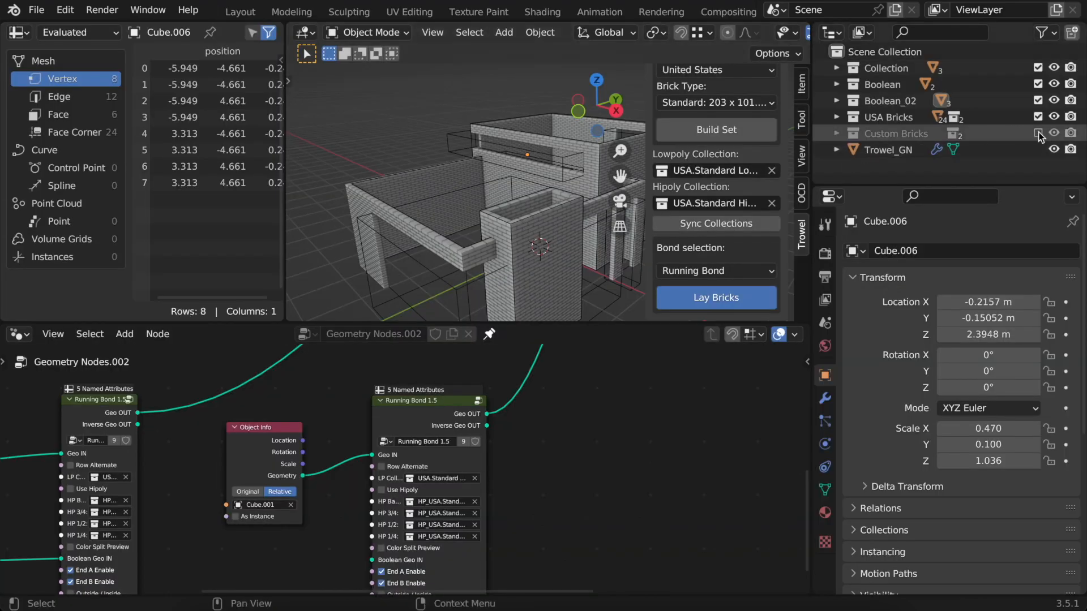
Step: Enable the Custom Bricks collection and set the brick collections to Custom.MyBrick
left_click(835, 134)
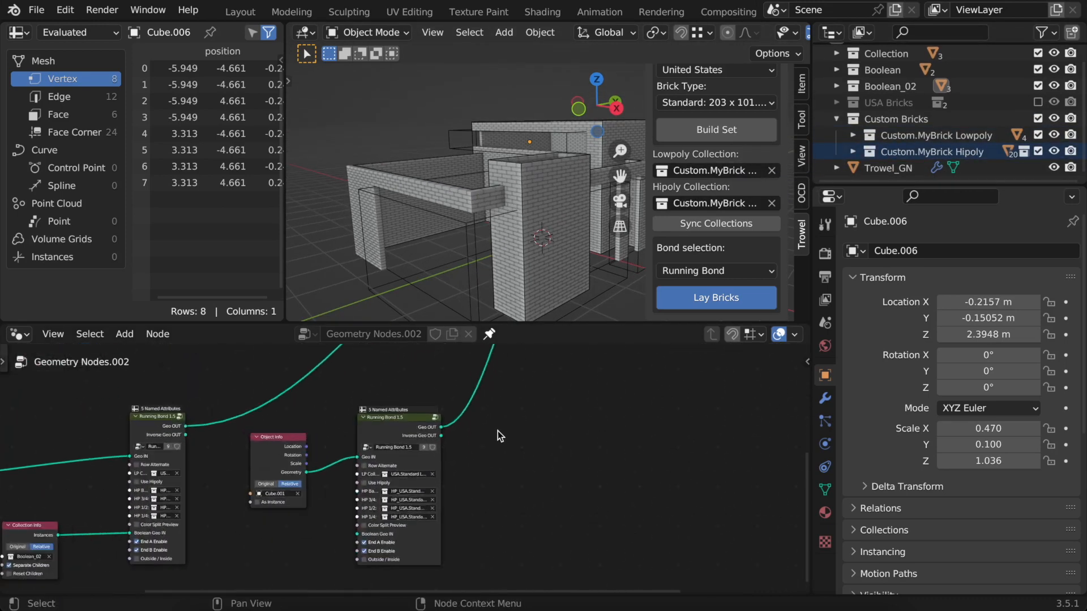
left_click(889, 167)
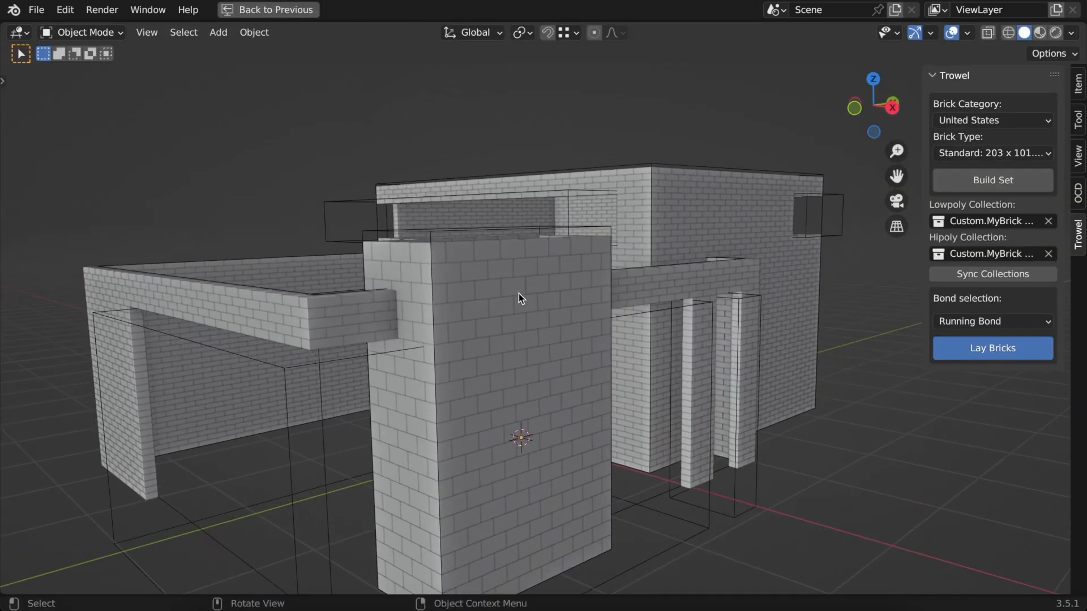
left_click(517, 299)
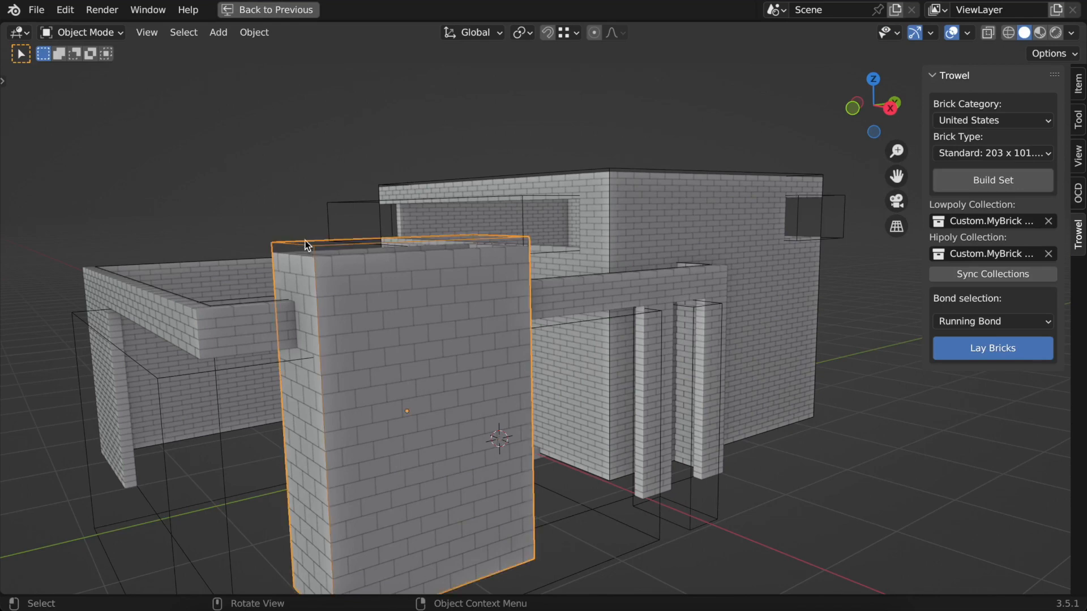
key("Tab")
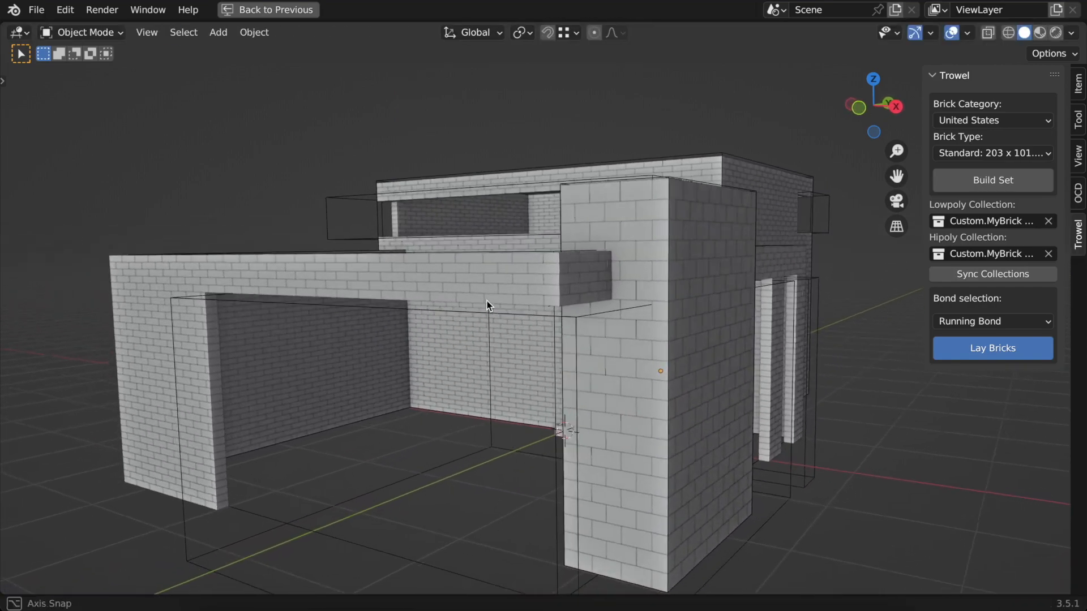
left_click_drag(487, 305, 450, 306)
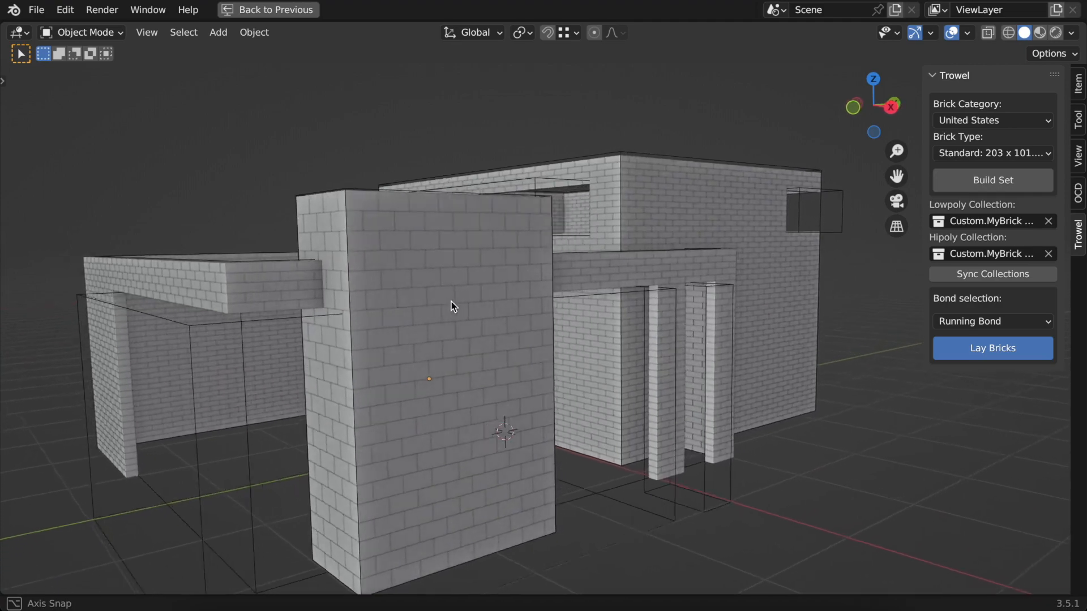
left_click_drag(451, 306, 442, 306)
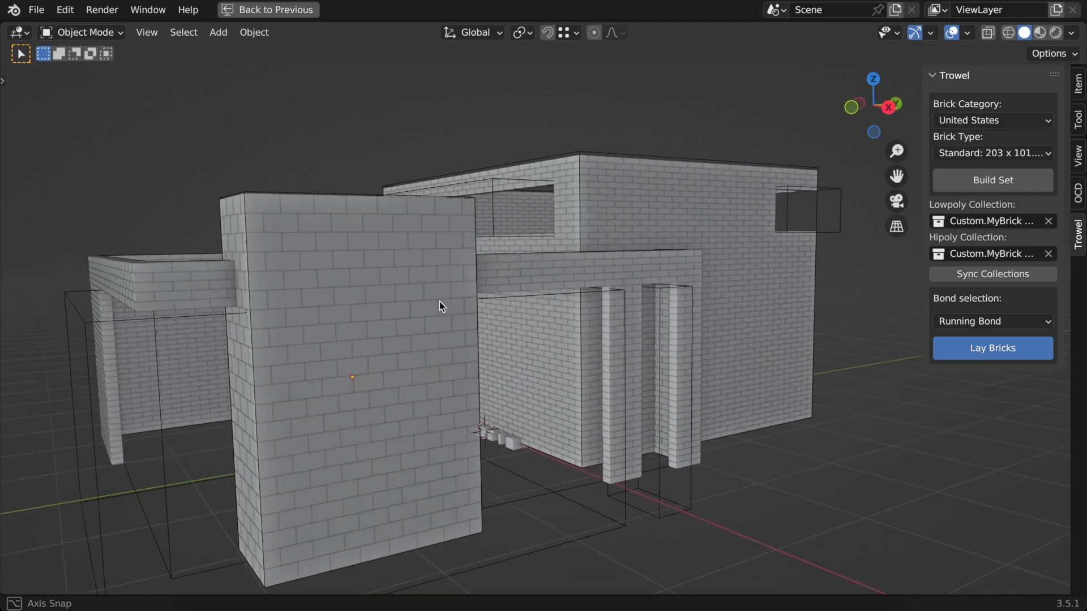
left_click_drag(440, 306, 427, 303)
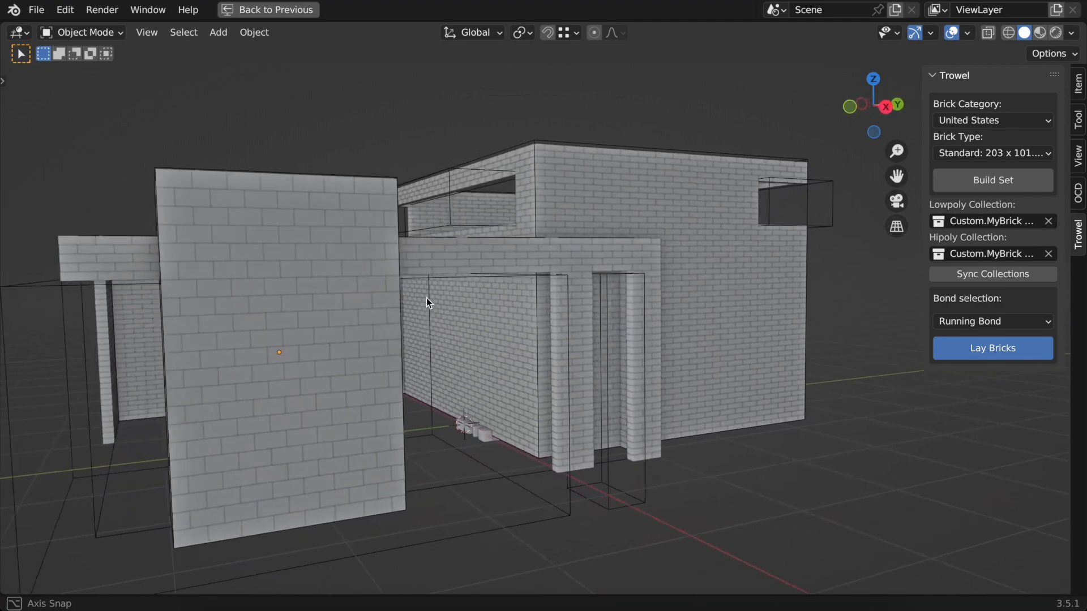